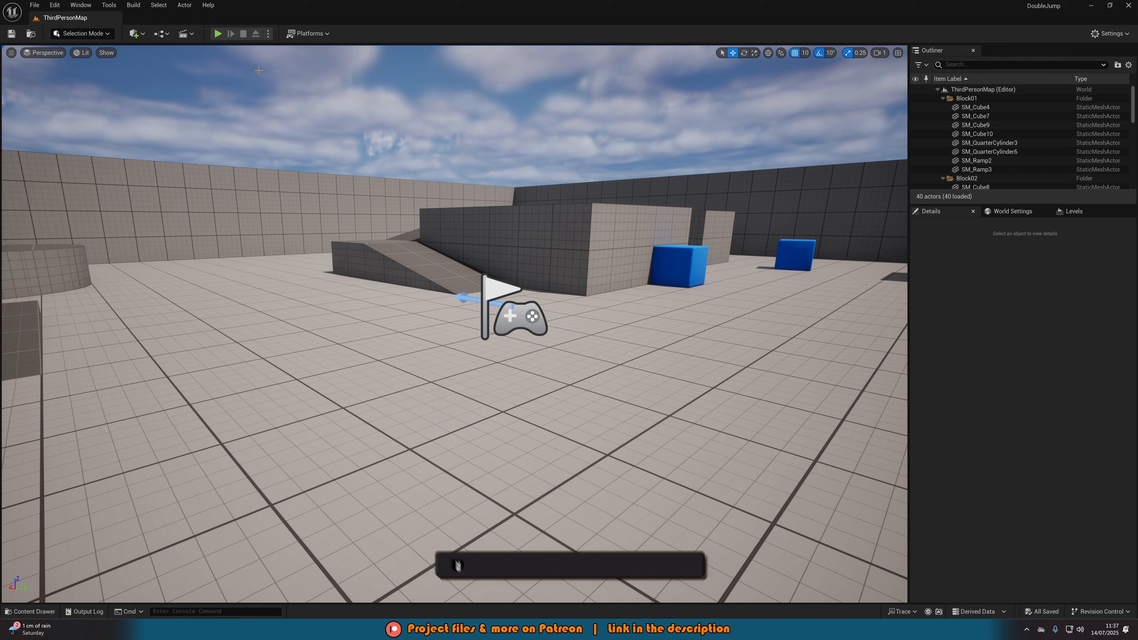
mouse_move(220, 33)
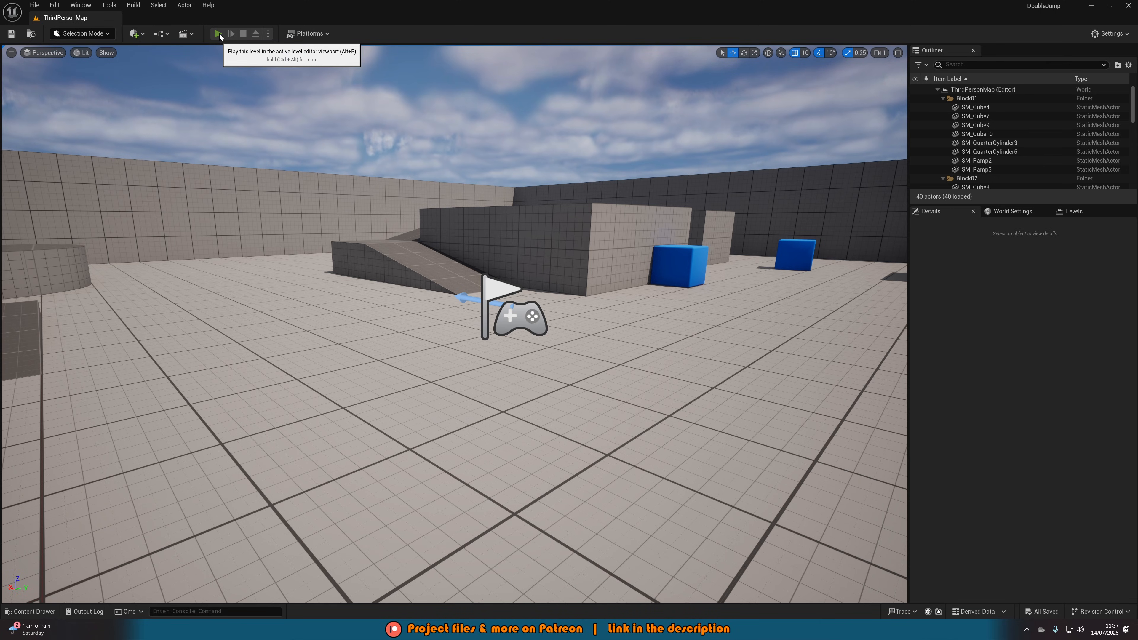
Step: Run the third-person template level in Play In Editor to check the current jump
click(220, 33)
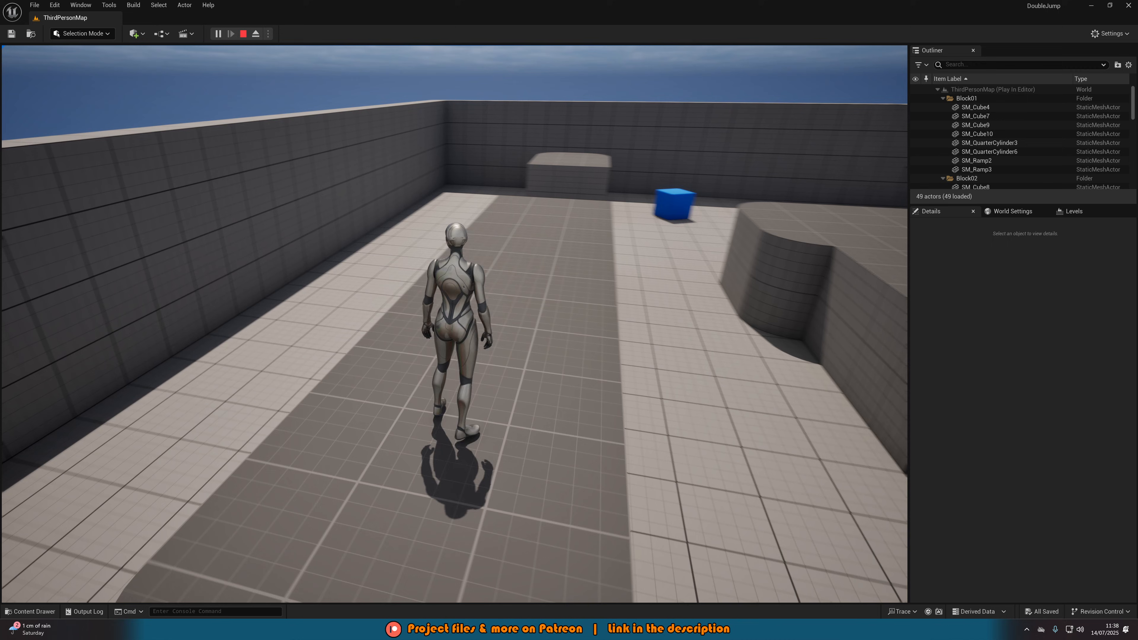
Step: Stop the play session and browse into the ThirdPerson content folder toward BP_ThirdPersonCharacter
click(256, 33)
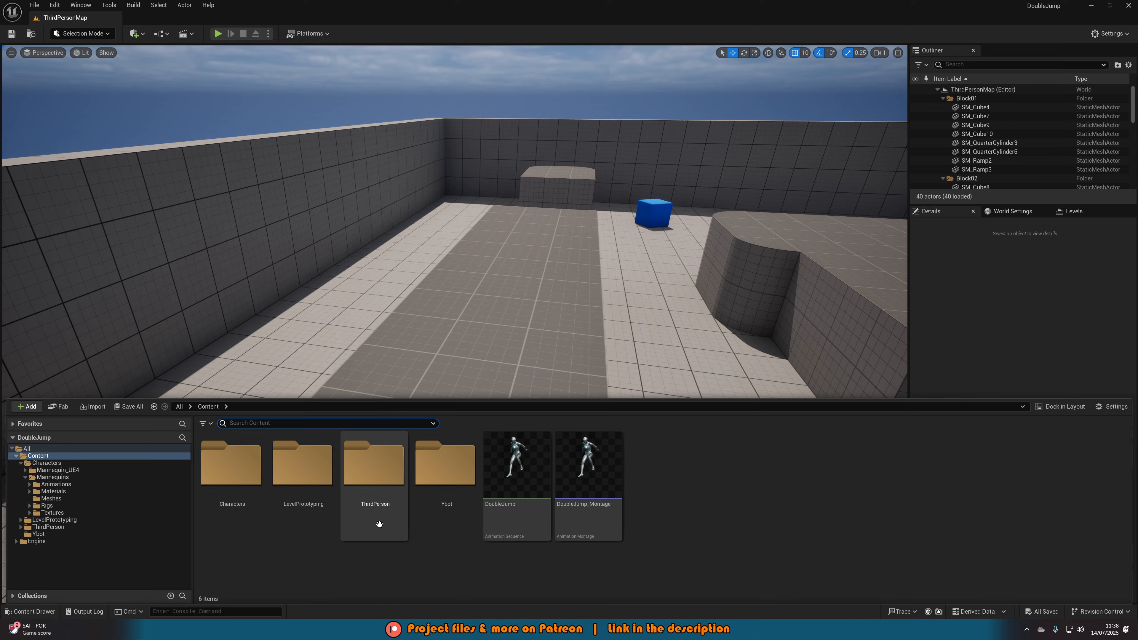
double_click(373, 462)
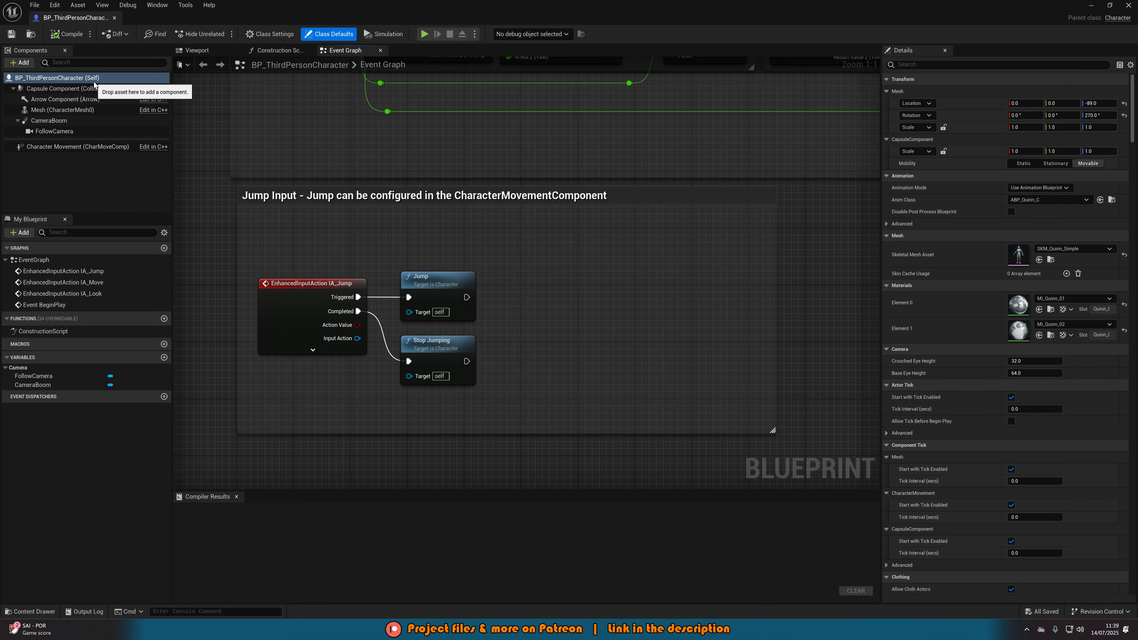
Step: Search Class Defaults for 'max' and set Jump Max Count to 2
click(998, 65)
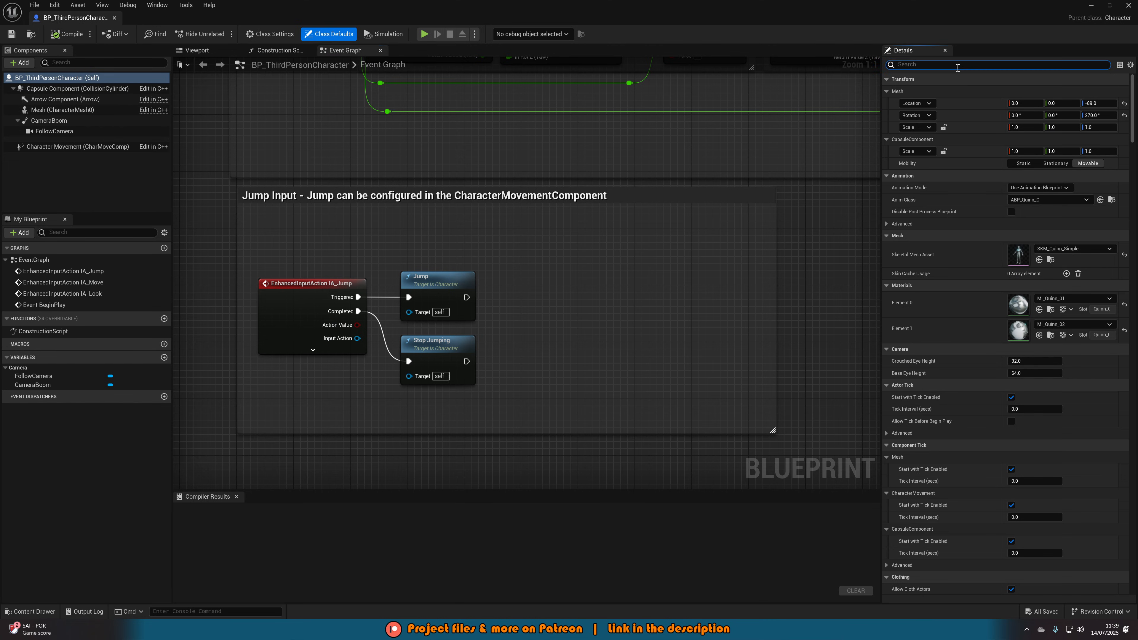
text(max jump c)
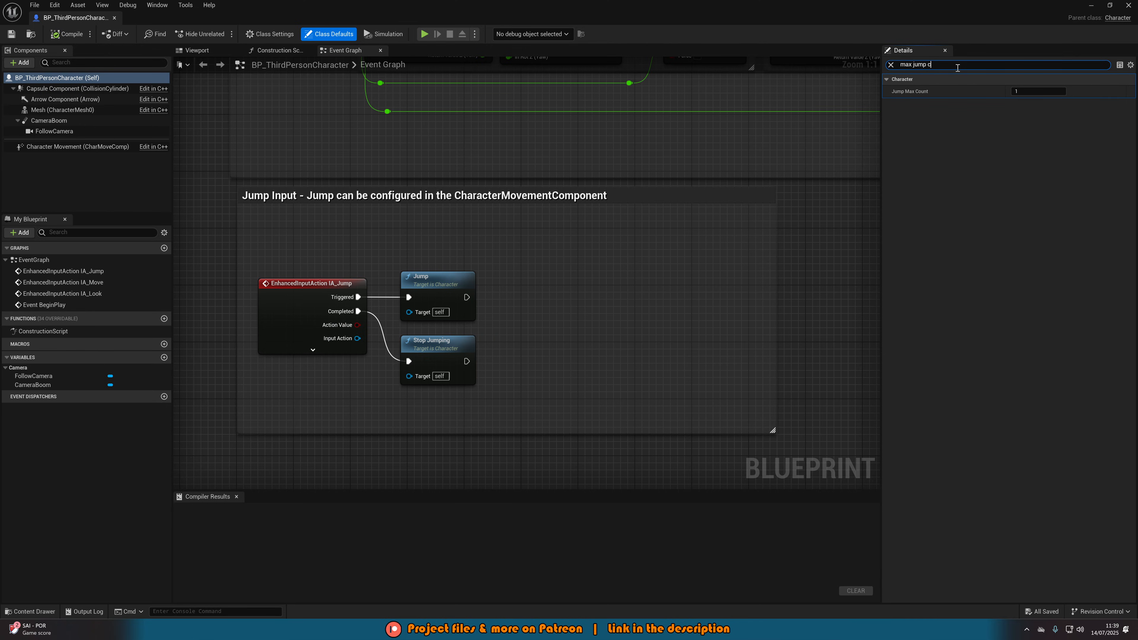
click(1037, 90)
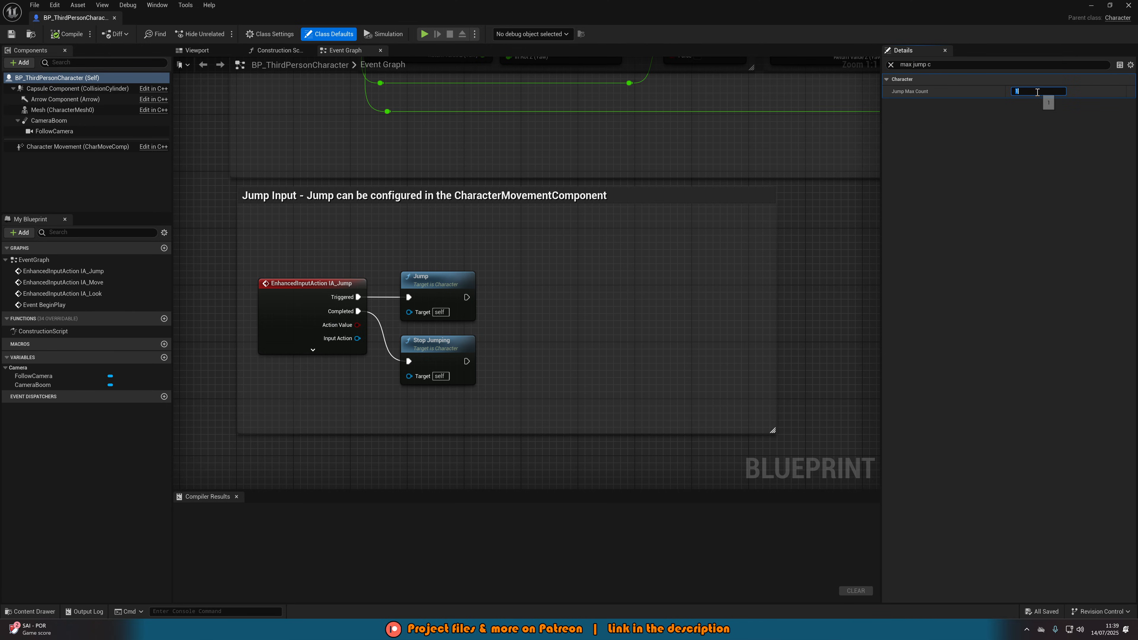
text(2)
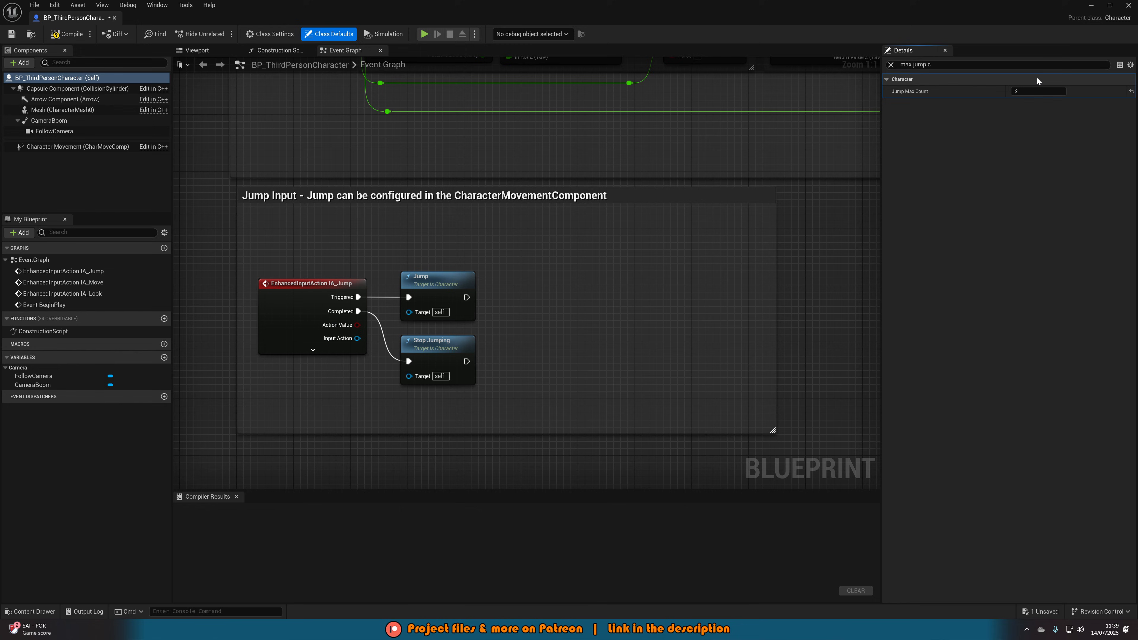
mouse_move(1043, 103)
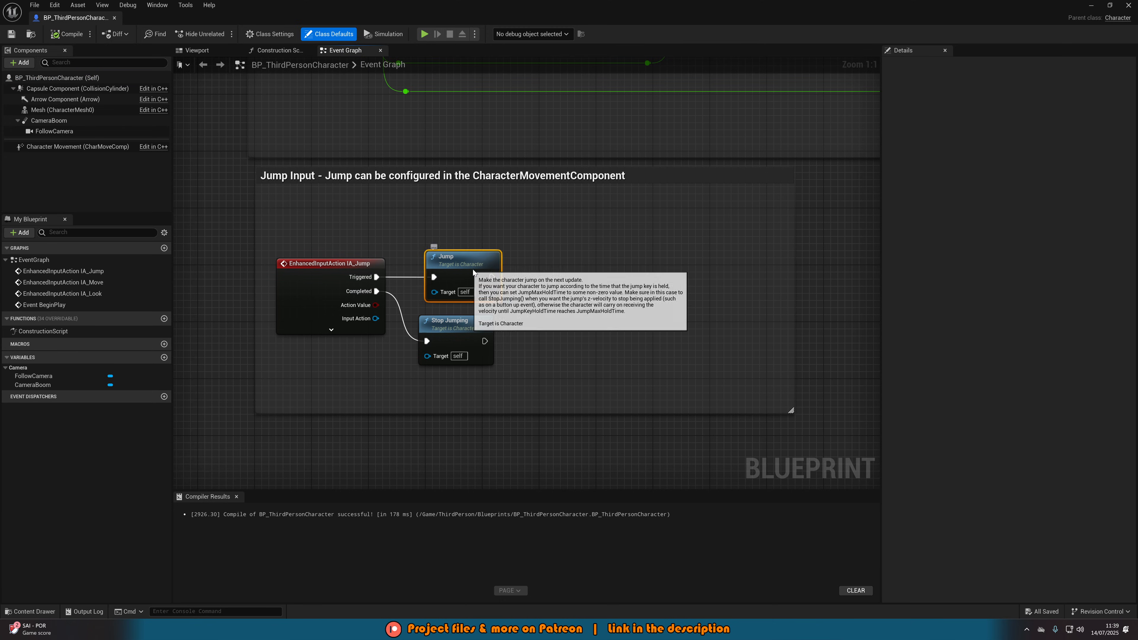
Step: Move Jump aside and add a Switch on Int from Triggered with two extra output cases
drag(462, 256, 662, 256)
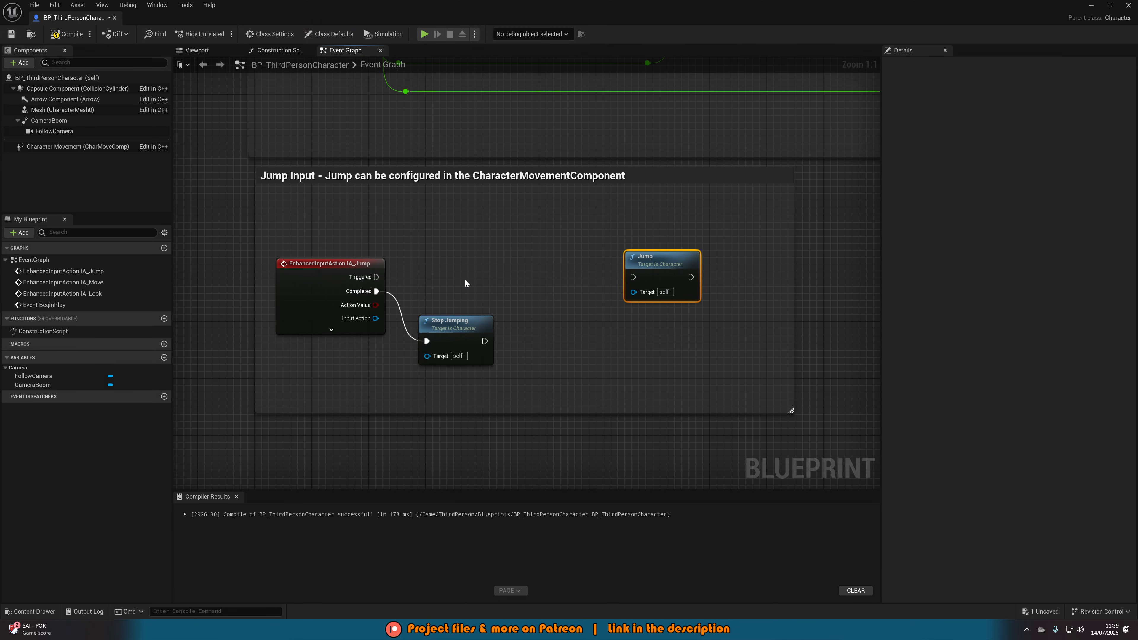
drag(377, 277, 426, 280)
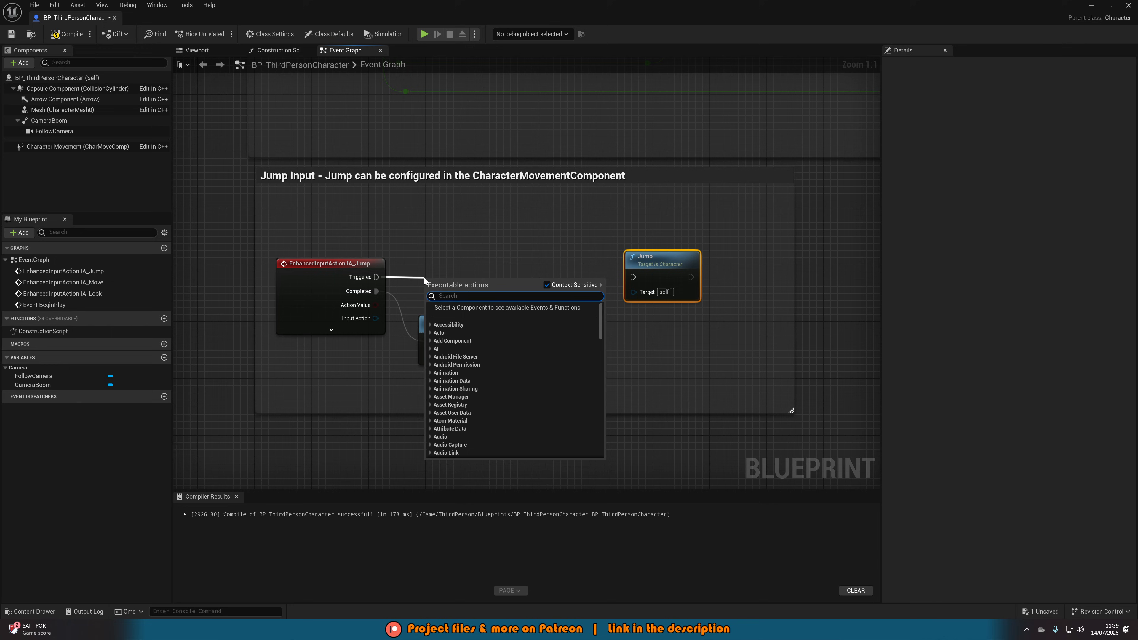
text(switch on int)
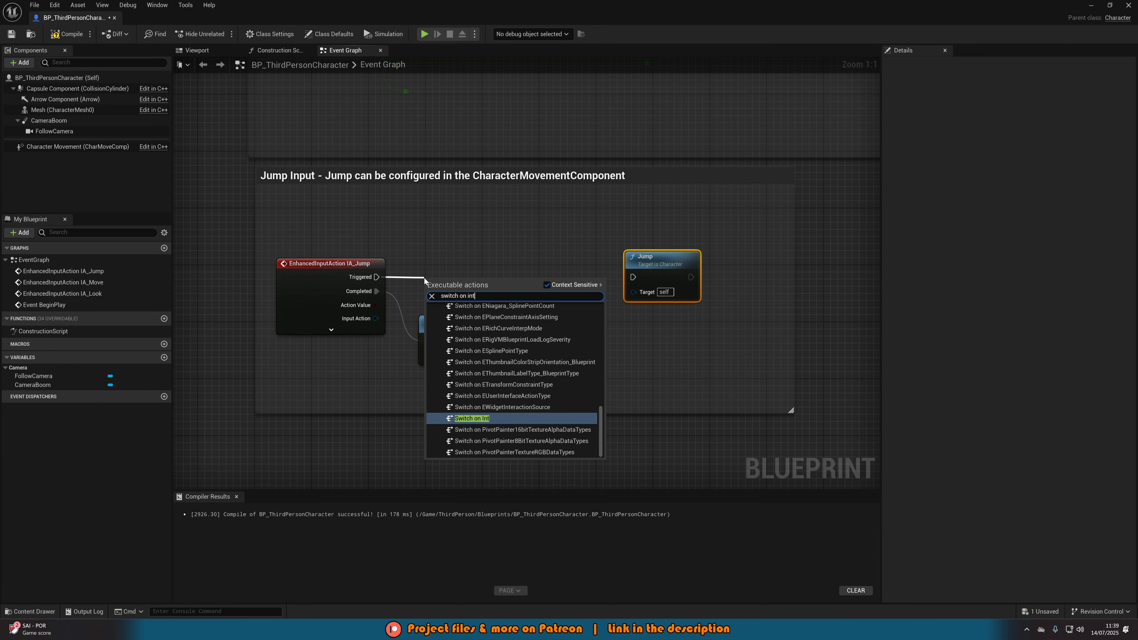
click(471, 418)
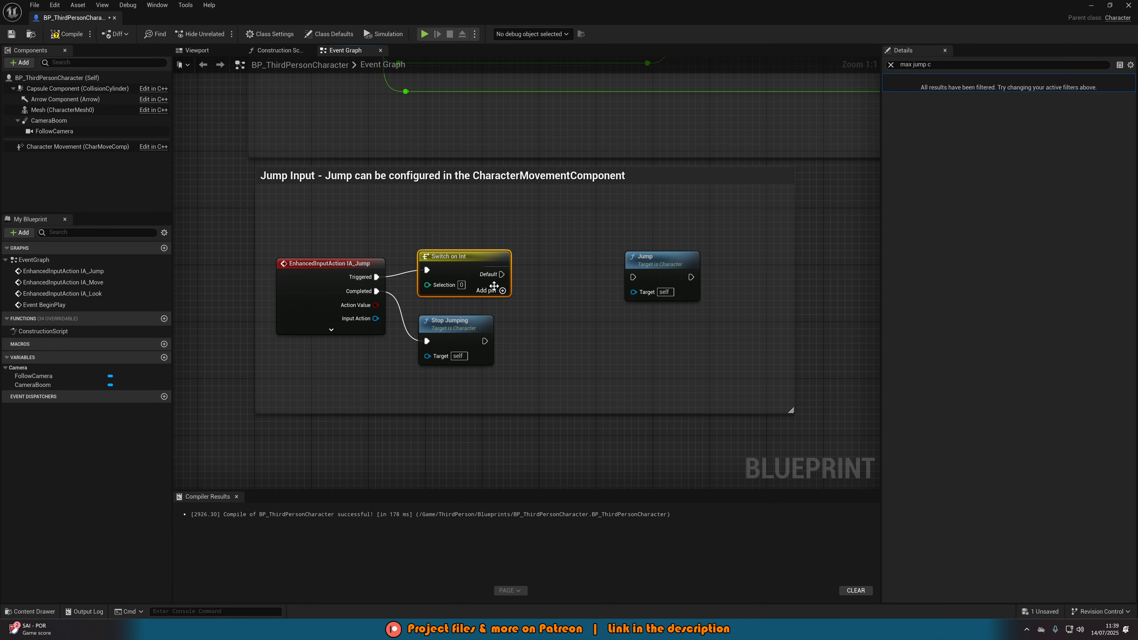
click(485, 290)
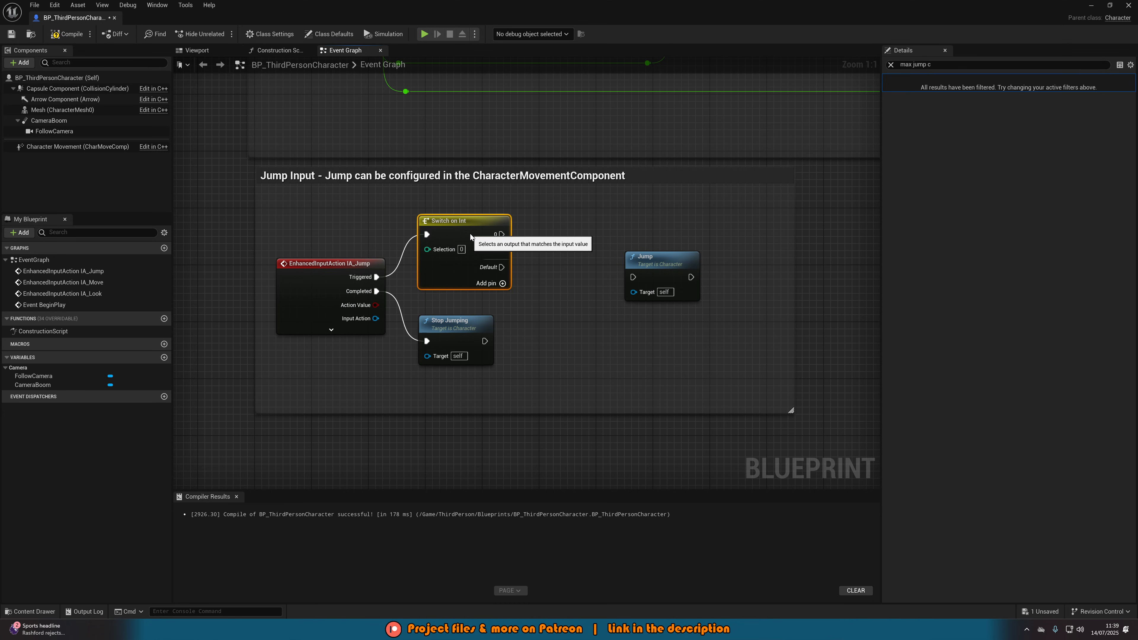
click(491, 283)
text(get current)
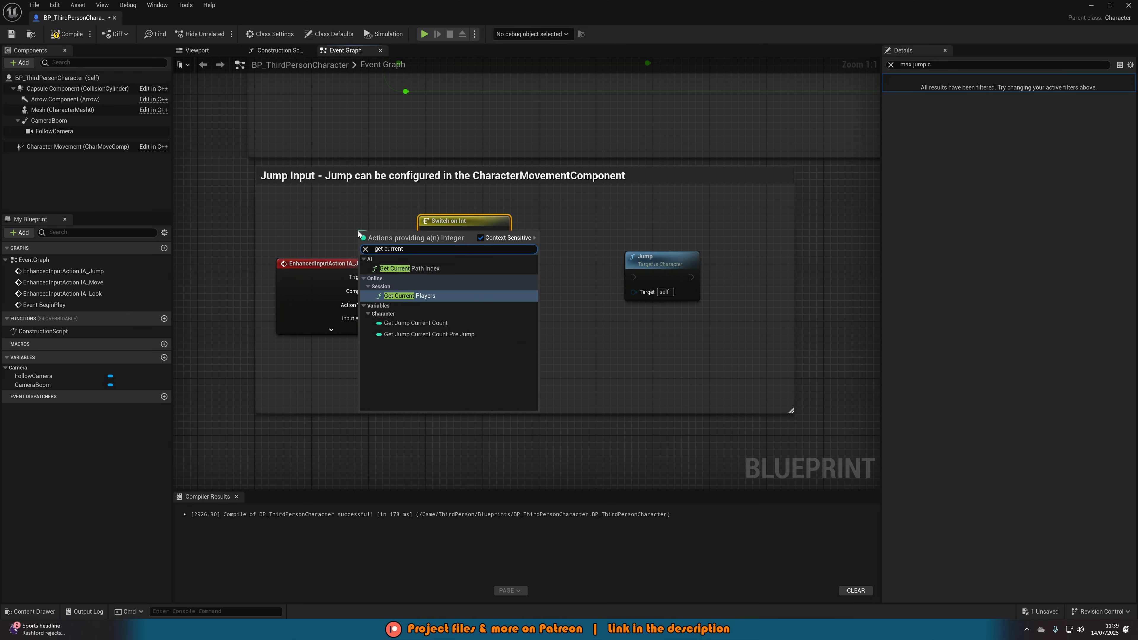
mouse_move(413, 323)
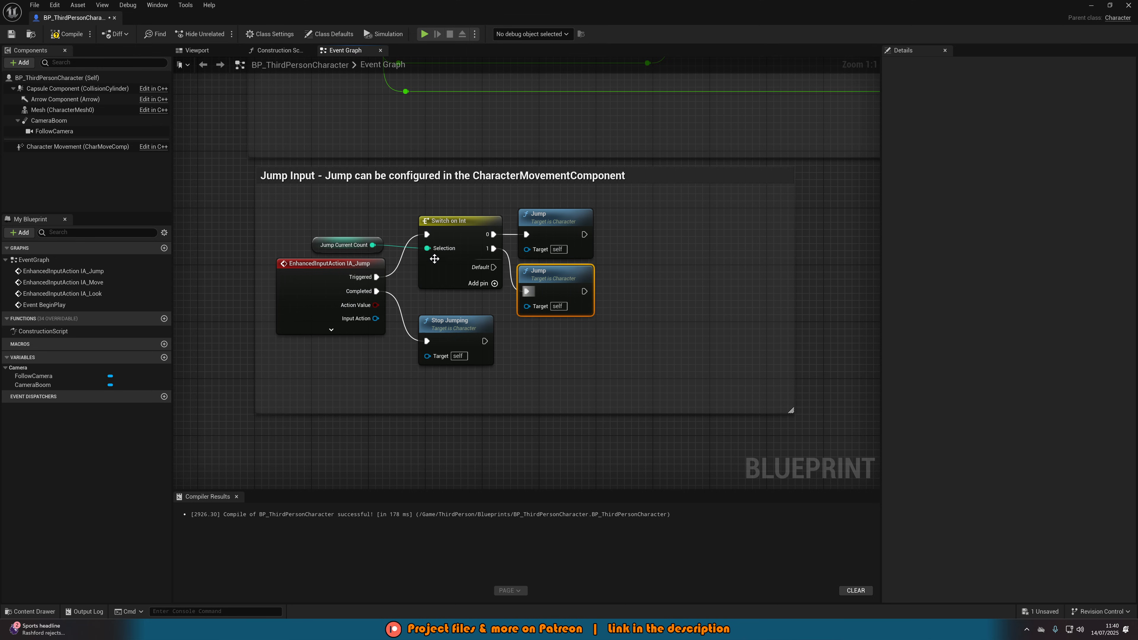
Step: Add a Play Anim Montage node after the second Jump for DoubleJump_Montage
drag(584, 291, 640, 291)
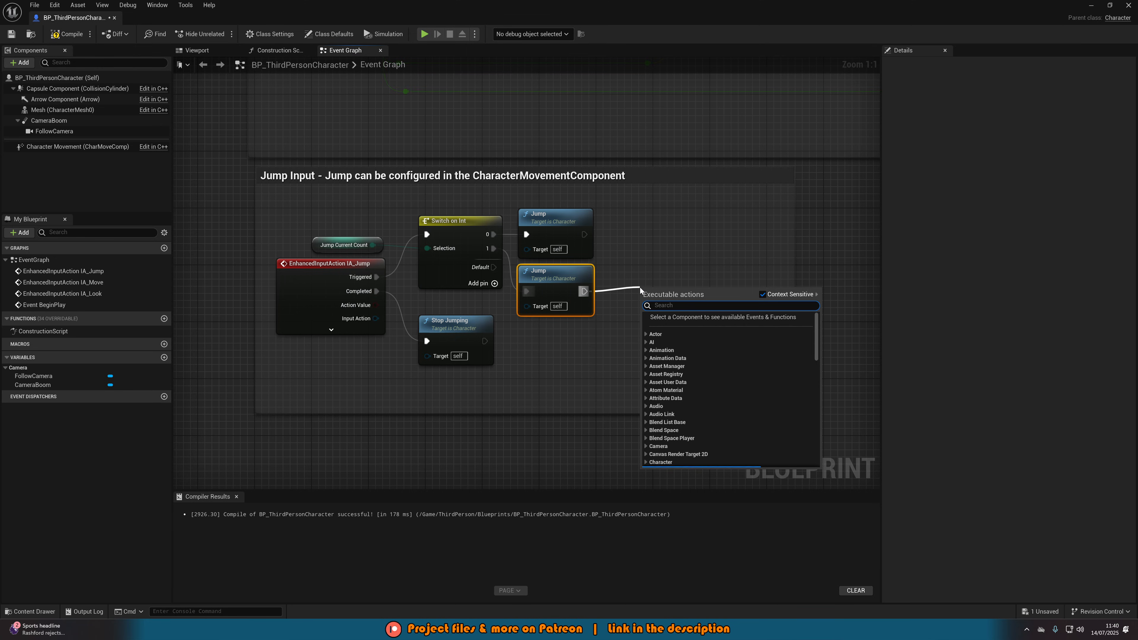
text(play anim)
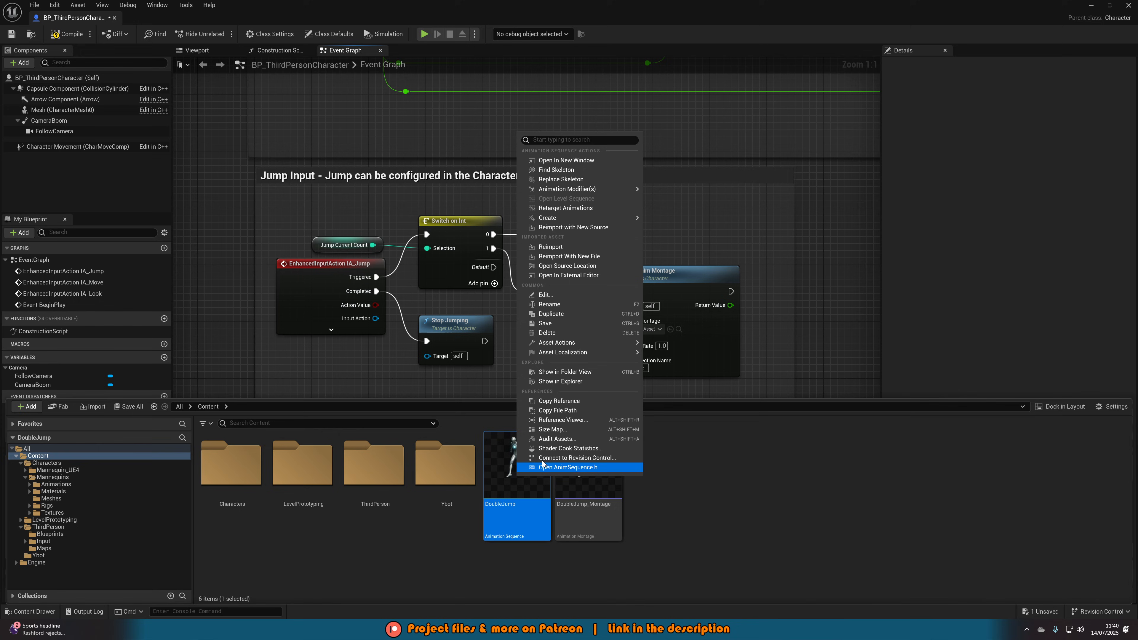
mouse_move(547, 217)
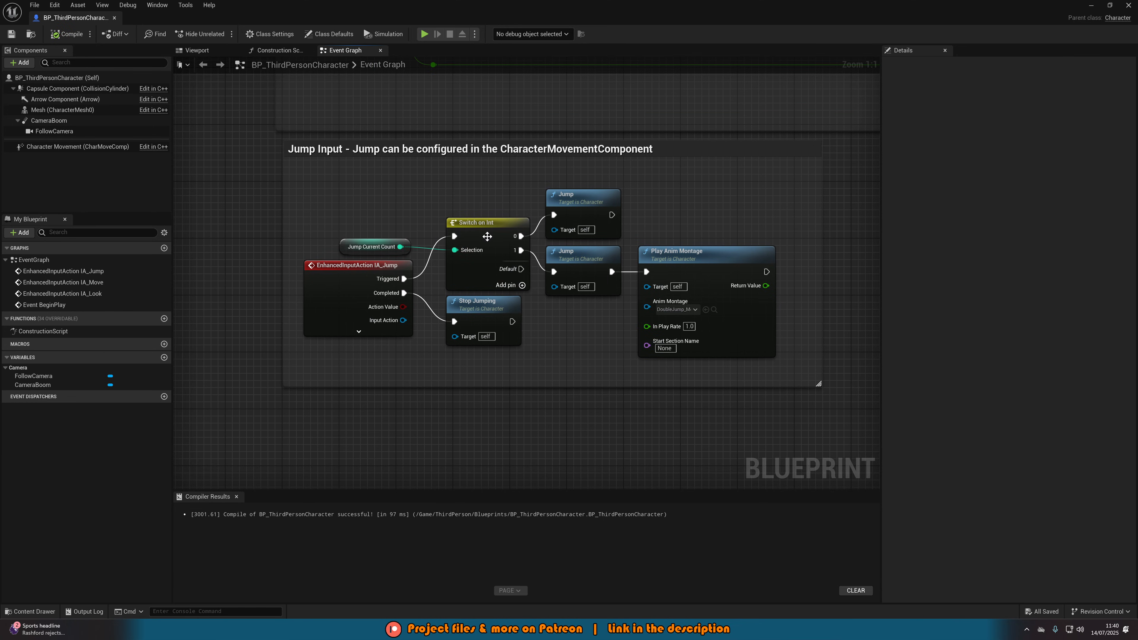
mouse_move(374, 246)
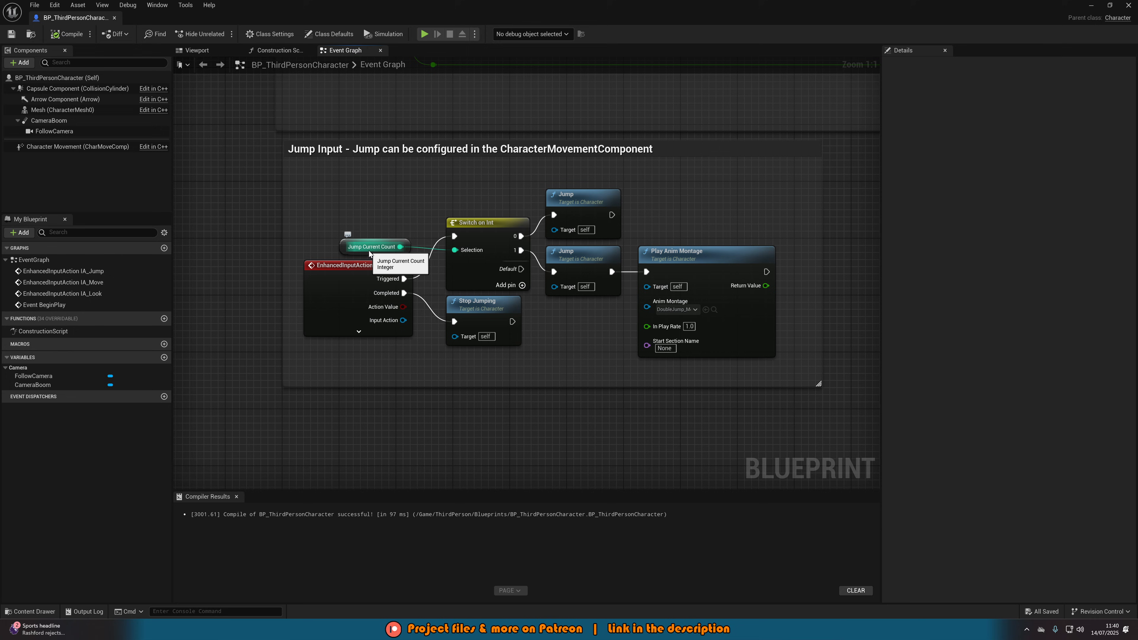
mouse_move(585, 194)
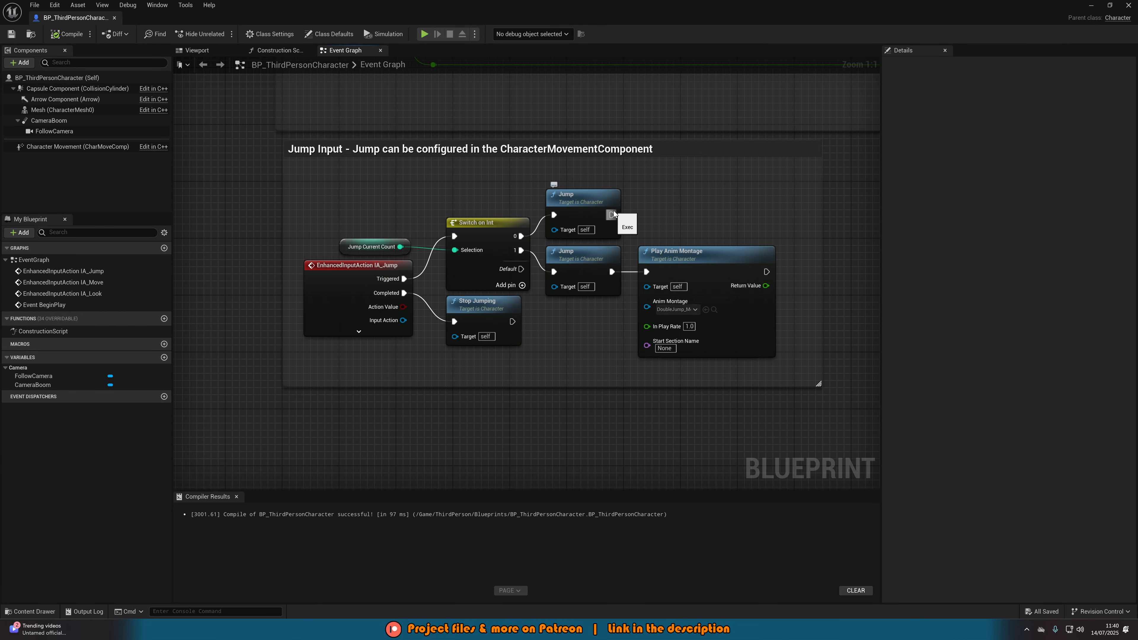
mouse_move(518, 216)
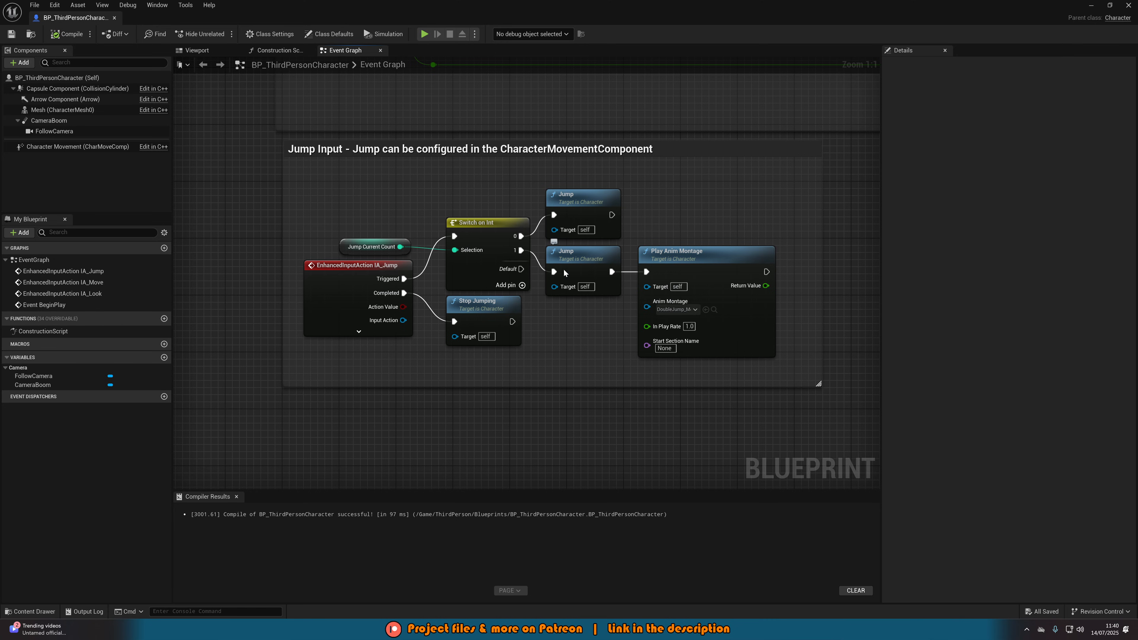
mouse_move(704, 259)
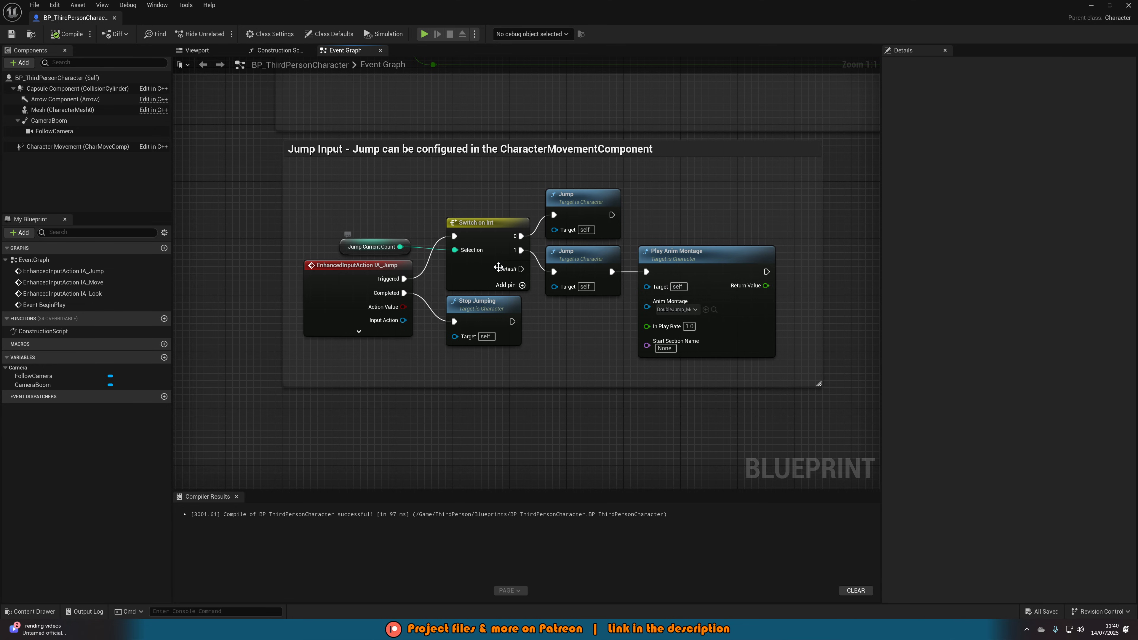
mouse_move(484, 240)
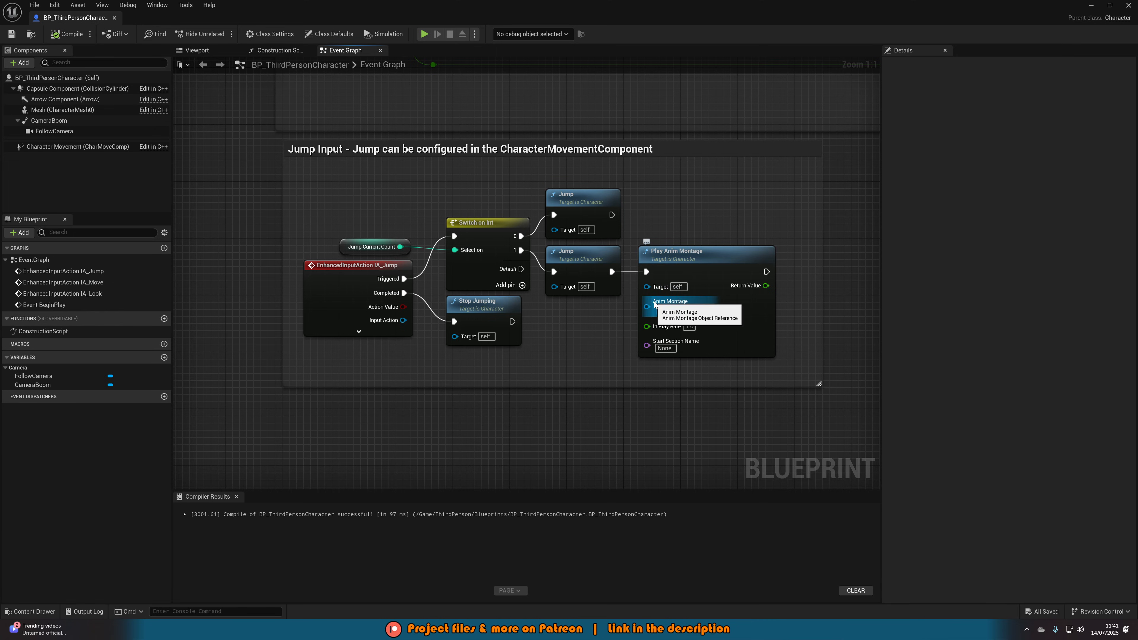
mouse_move(650, 301)
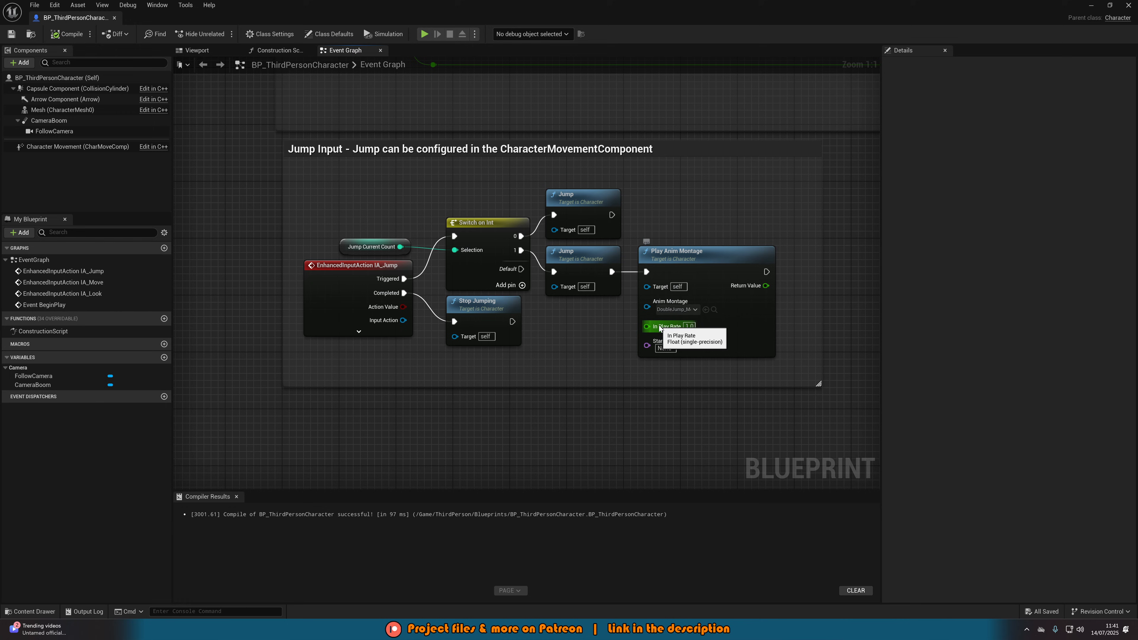
mouse_move(517, 194)
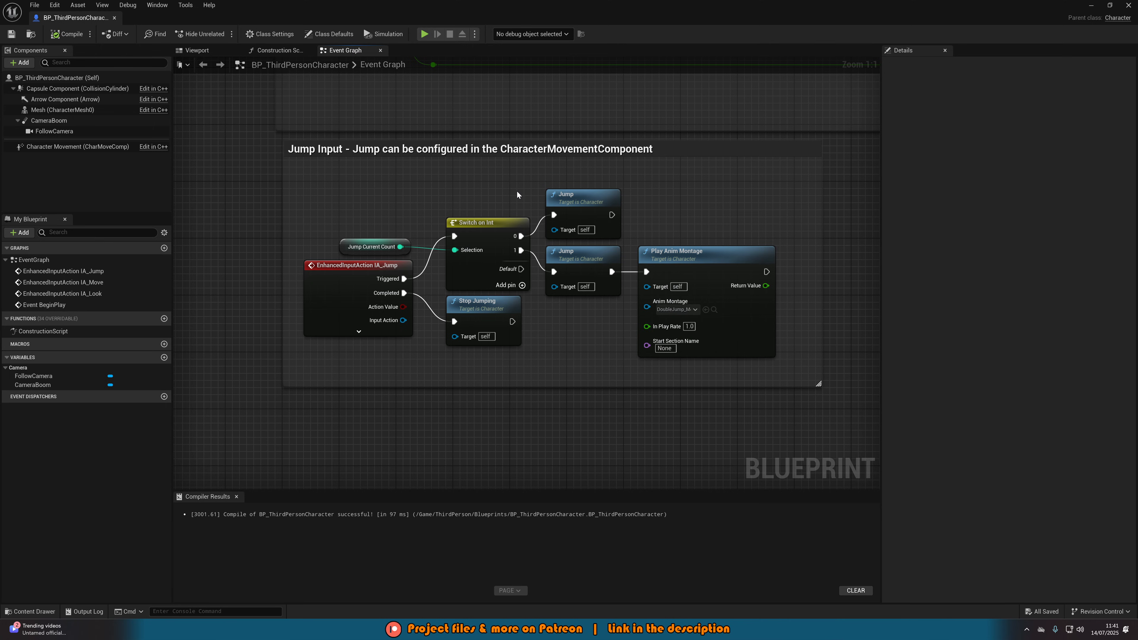
Step: Show the character's Class Defaults beside the finished double-jump graph
click(331, 33)
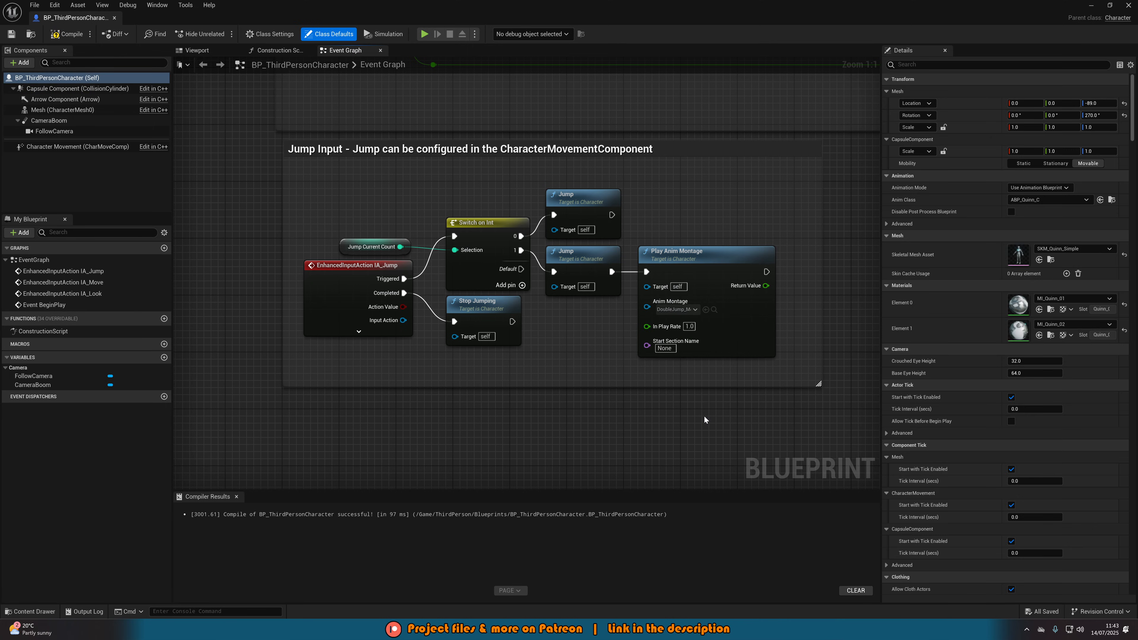
mouse_move(408, 301)
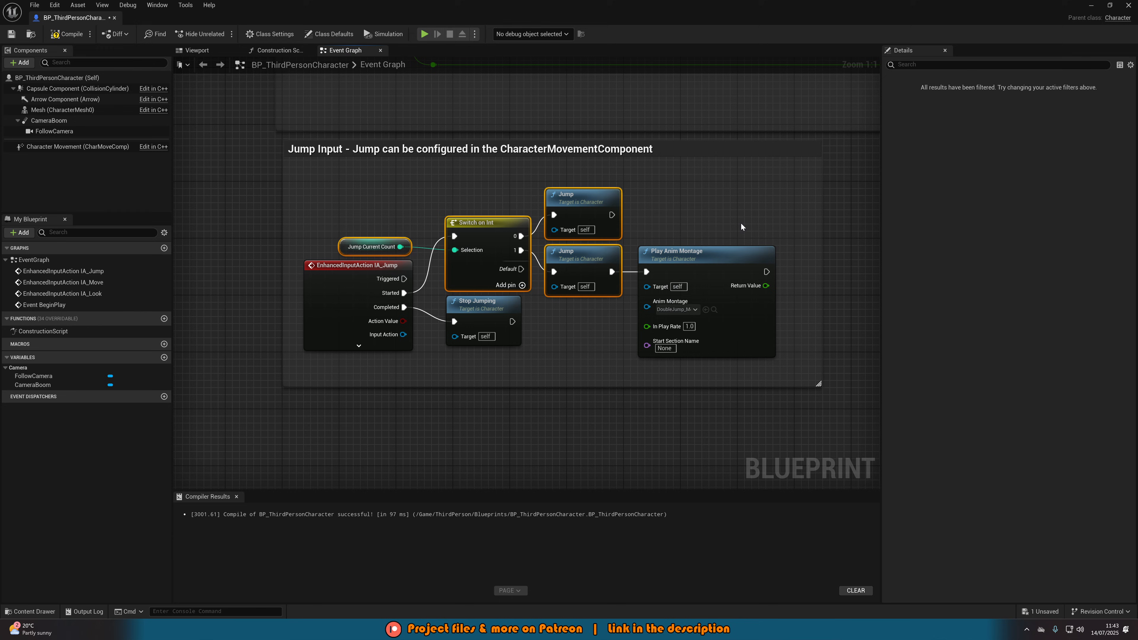
Step: Rewire the switch from Started instead of Triggered and play the level to test double jumping
click(706, 252)
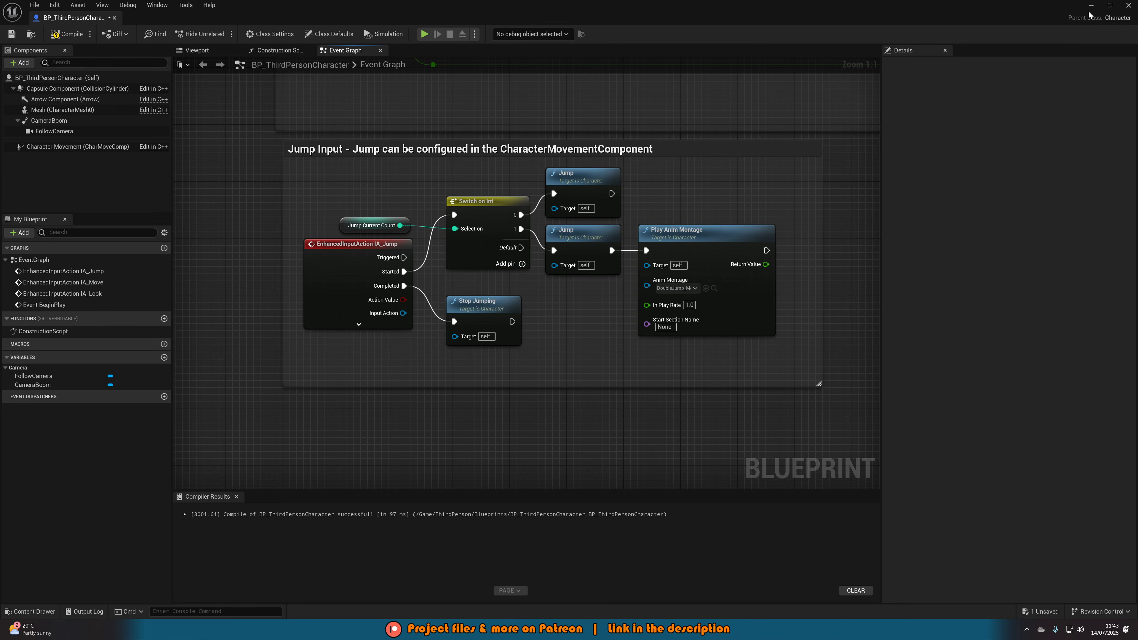
mouse_move(403, 277)
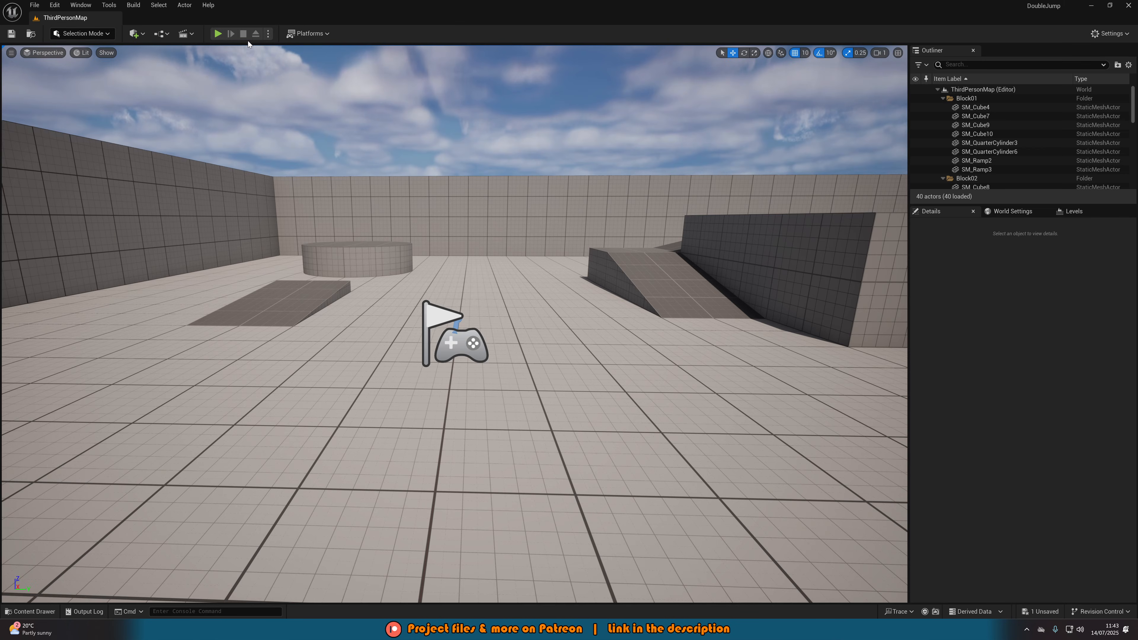
click(217, 33)
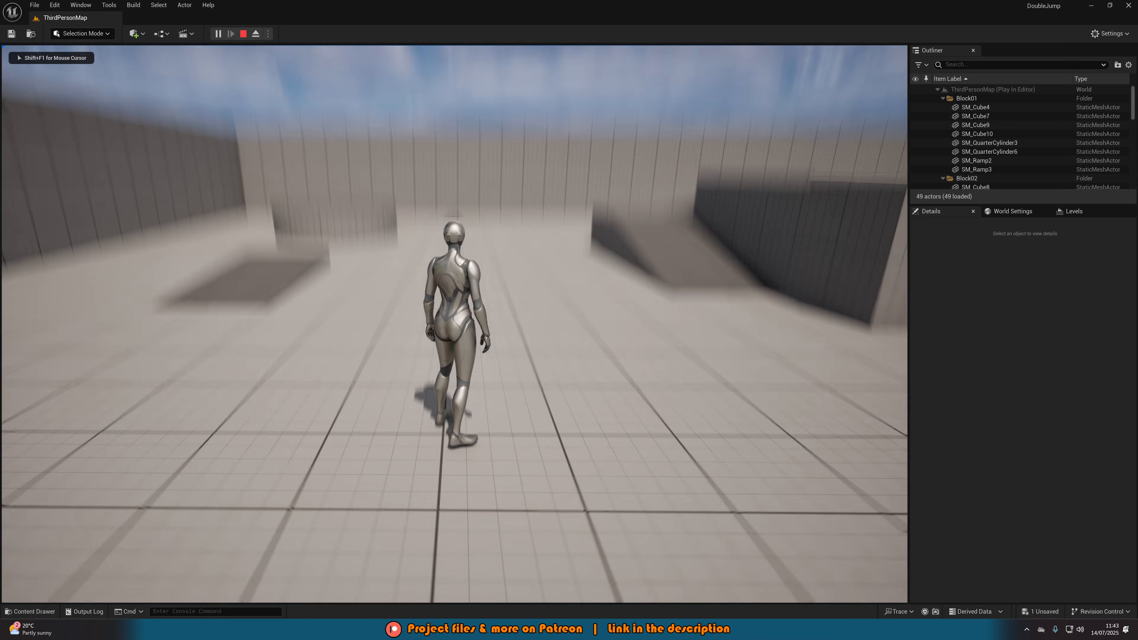